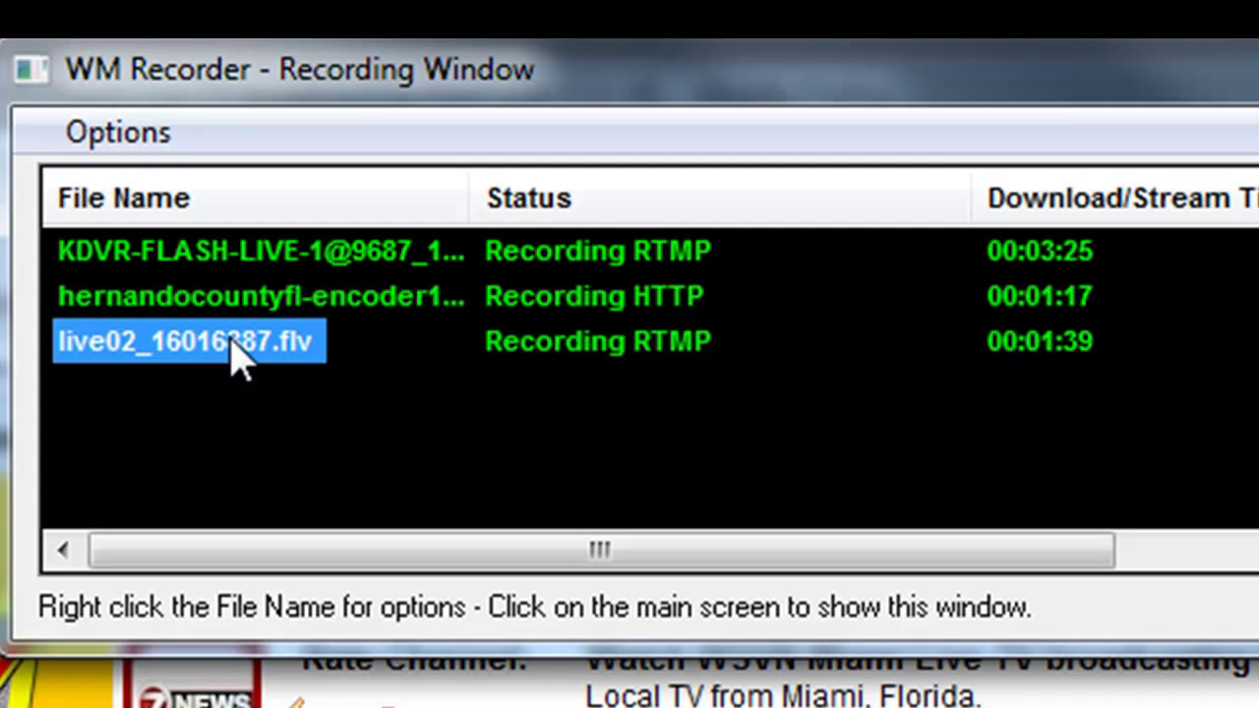
- Preview the last 1 hour of live02_16016887.flv from its right-click menu
right_click(187, 342)
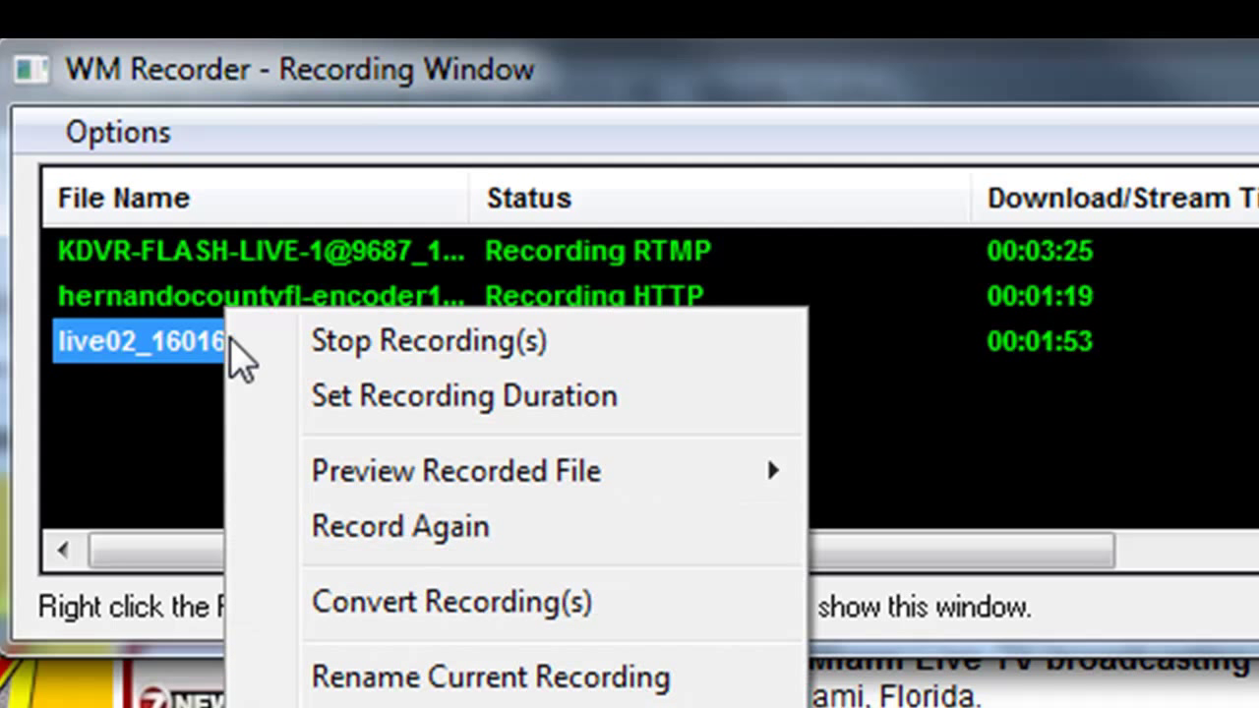
mouse_move(454, 470)
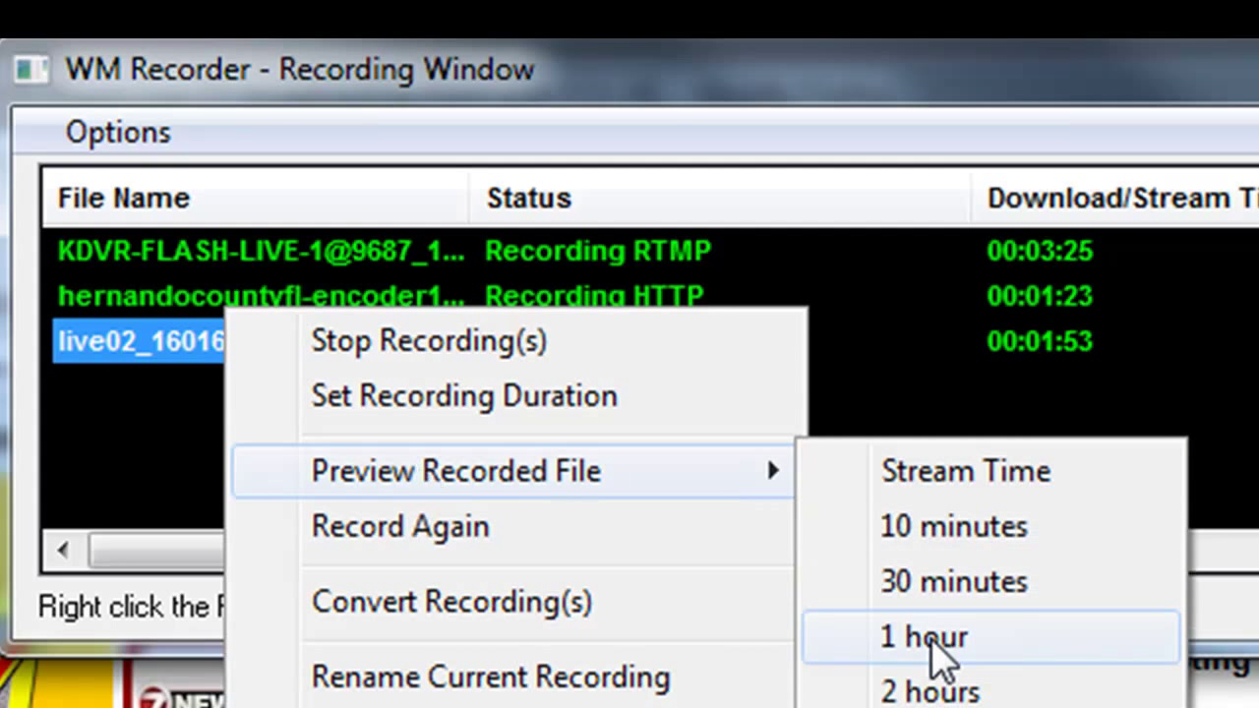
click(922, 637)
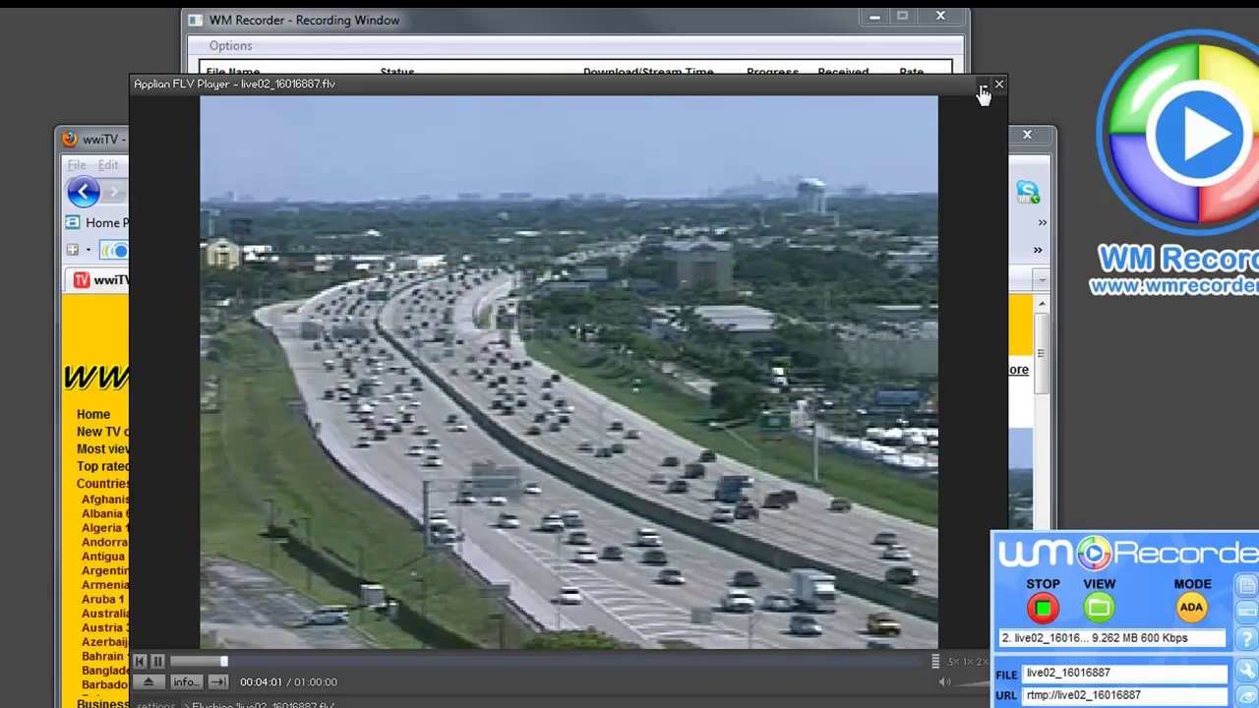
- Close the Applian FLV Player after watching the highway traffic preview
click(1000, 82)
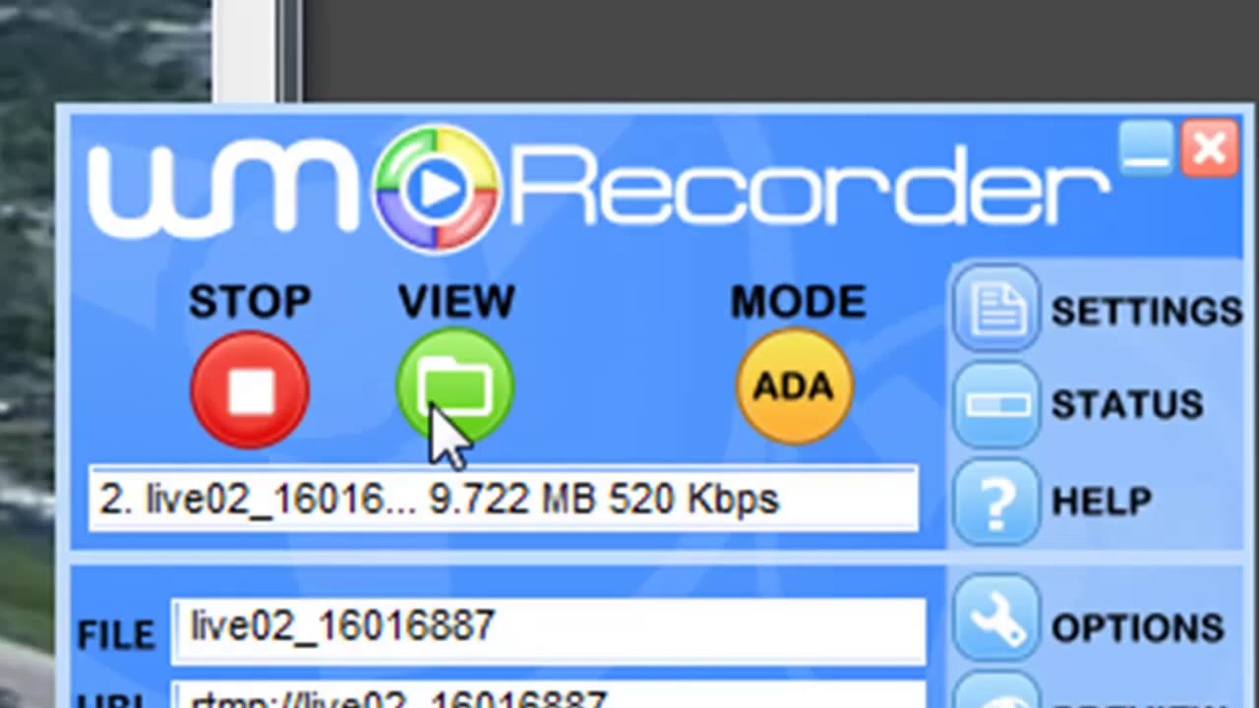
mouse_move(507, 413)
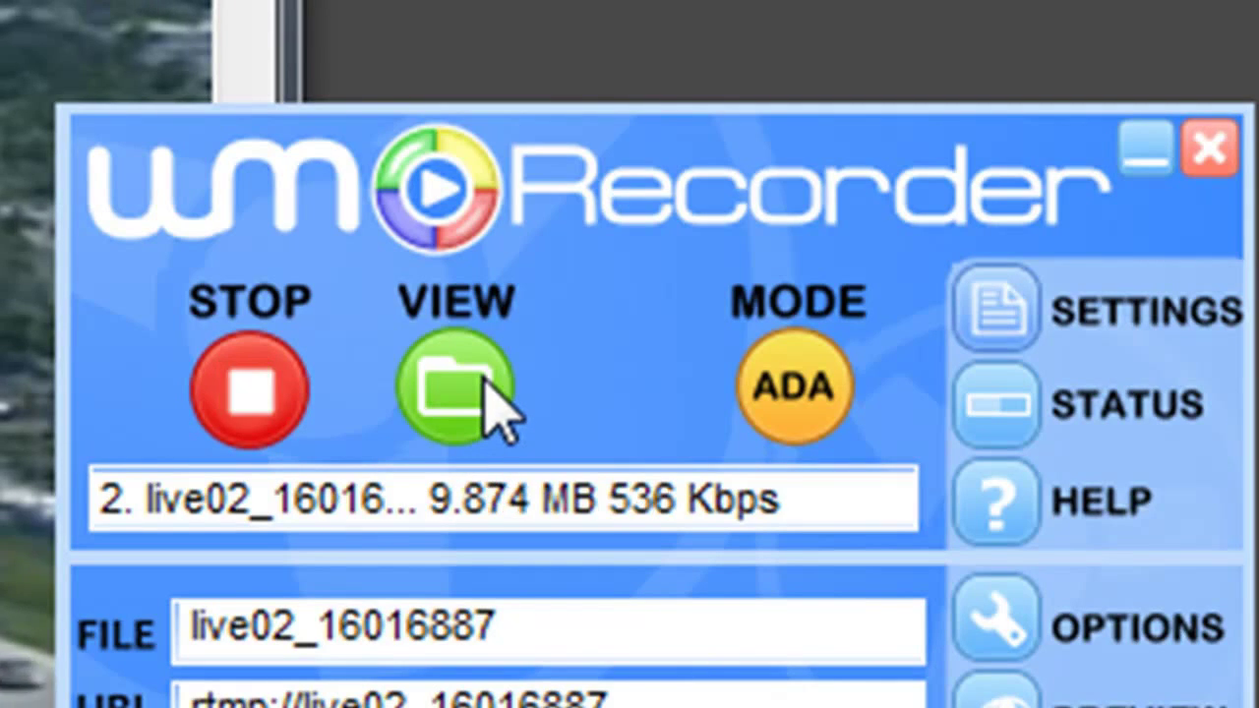
- Show the saved RTMP links via VIEW and Menu > Saved Links > RTMP
click(453, 389)
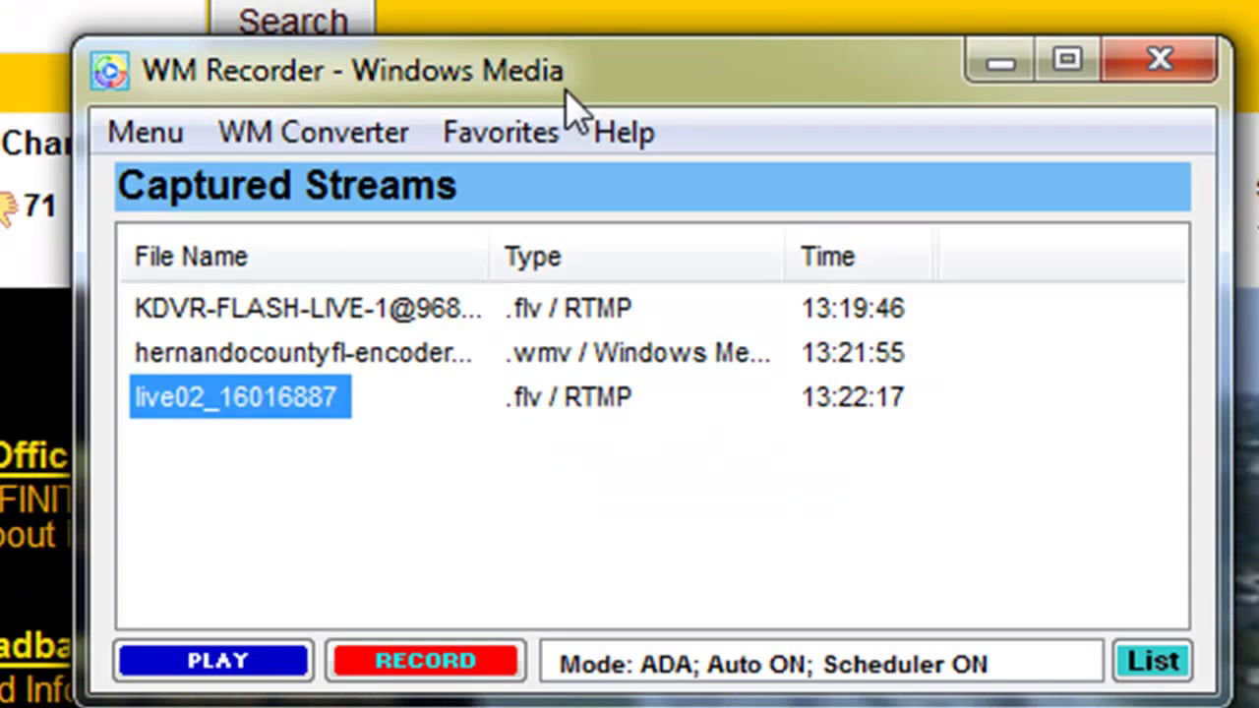
click(146, 132)
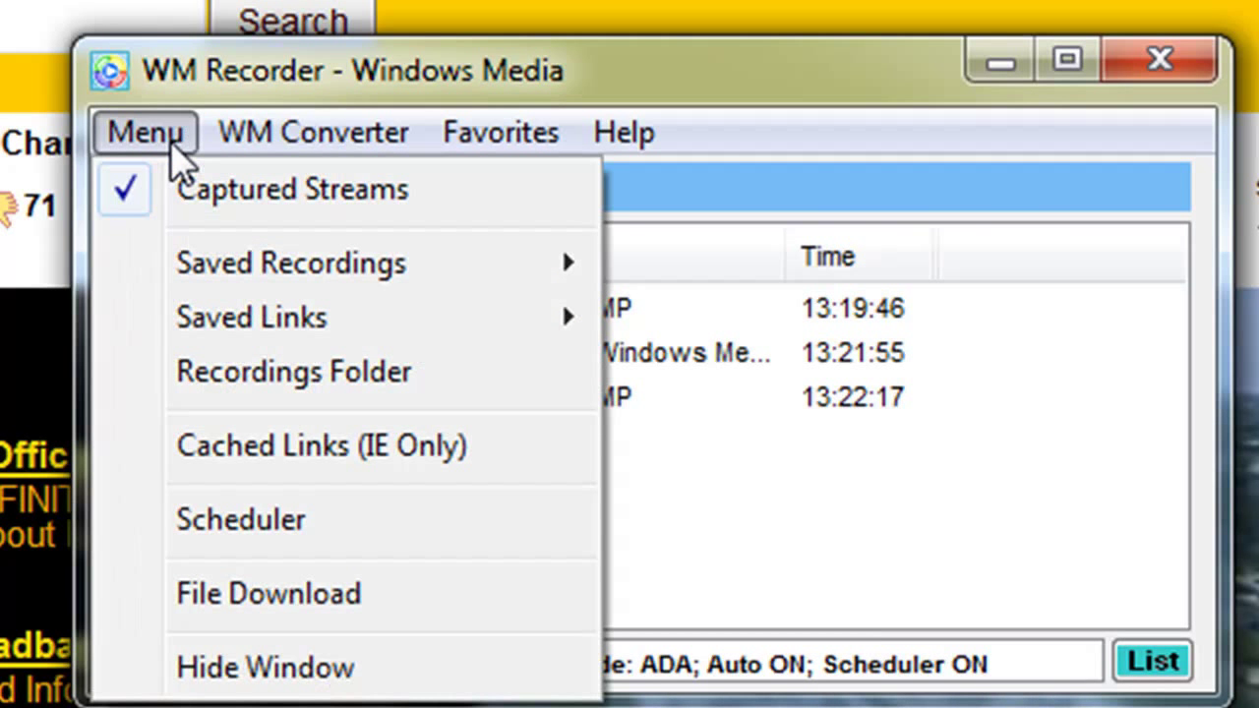
mouse_move(252, 317)
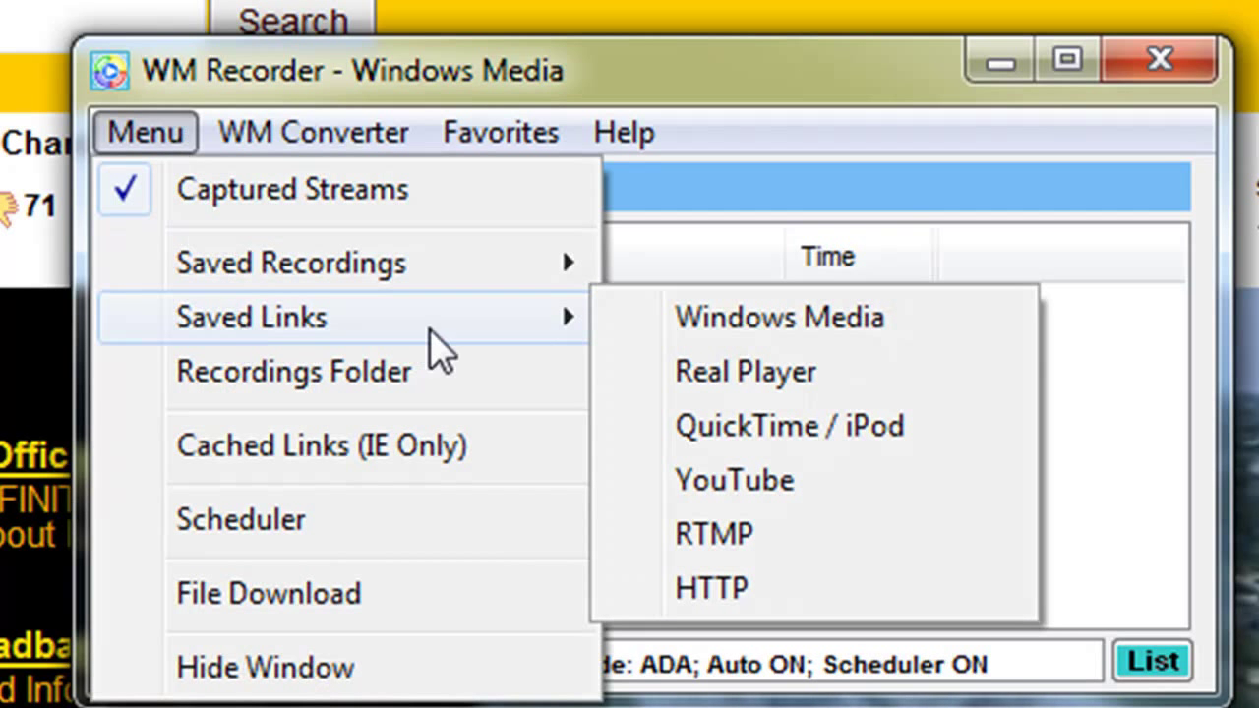
mouse_move(712, 535)
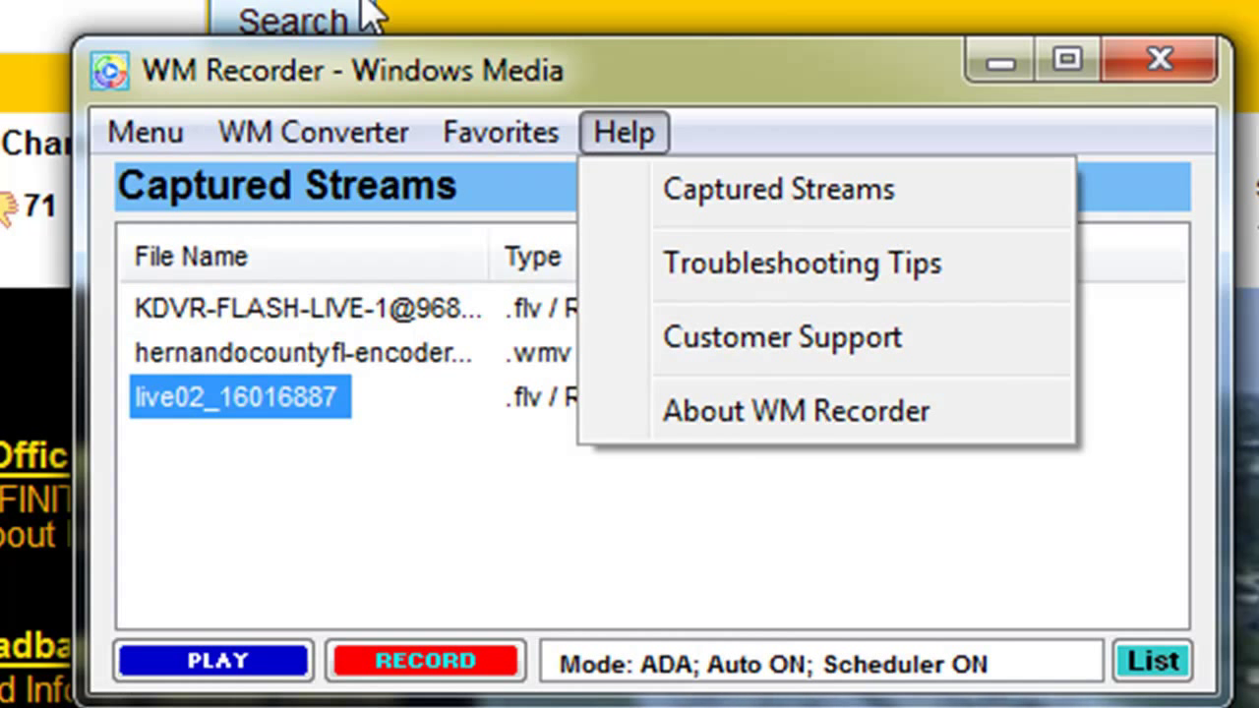
click(143, 132)
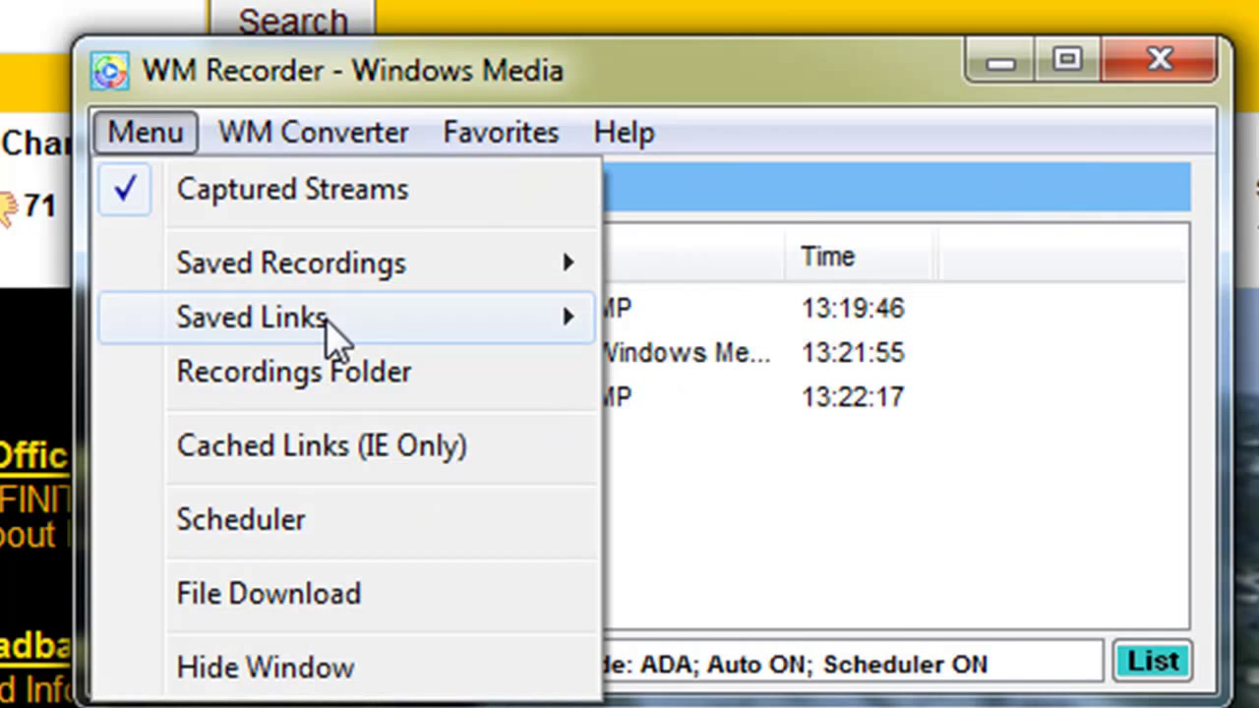
click(252, 317)
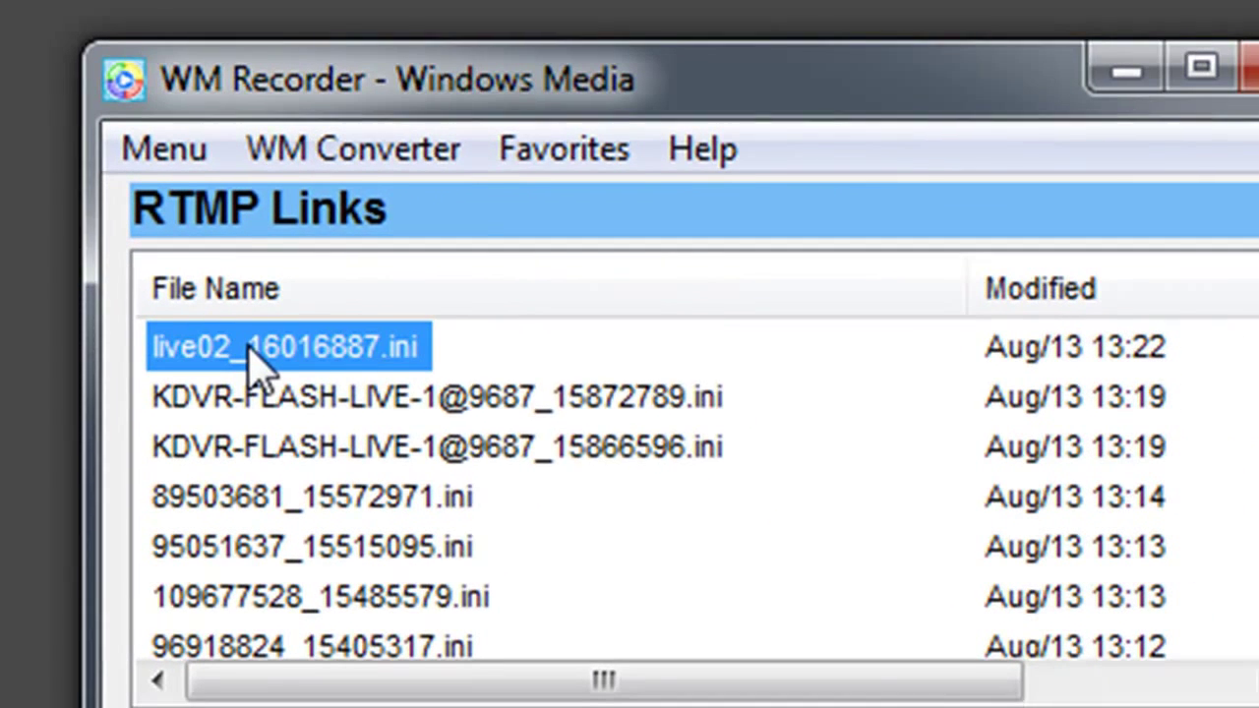
- Schedule the live02_16016887 link to record once from 02:00 PM to 02:30 PM and confirm
right_click(285, 347)
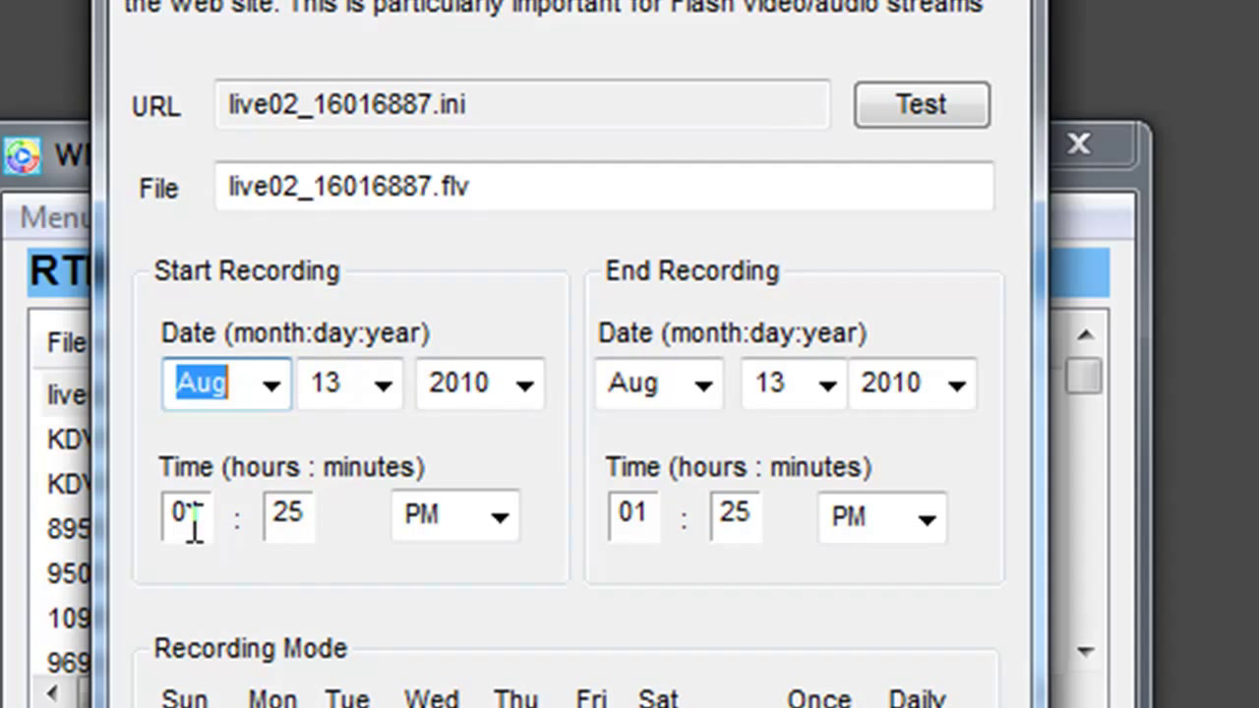
text(2)
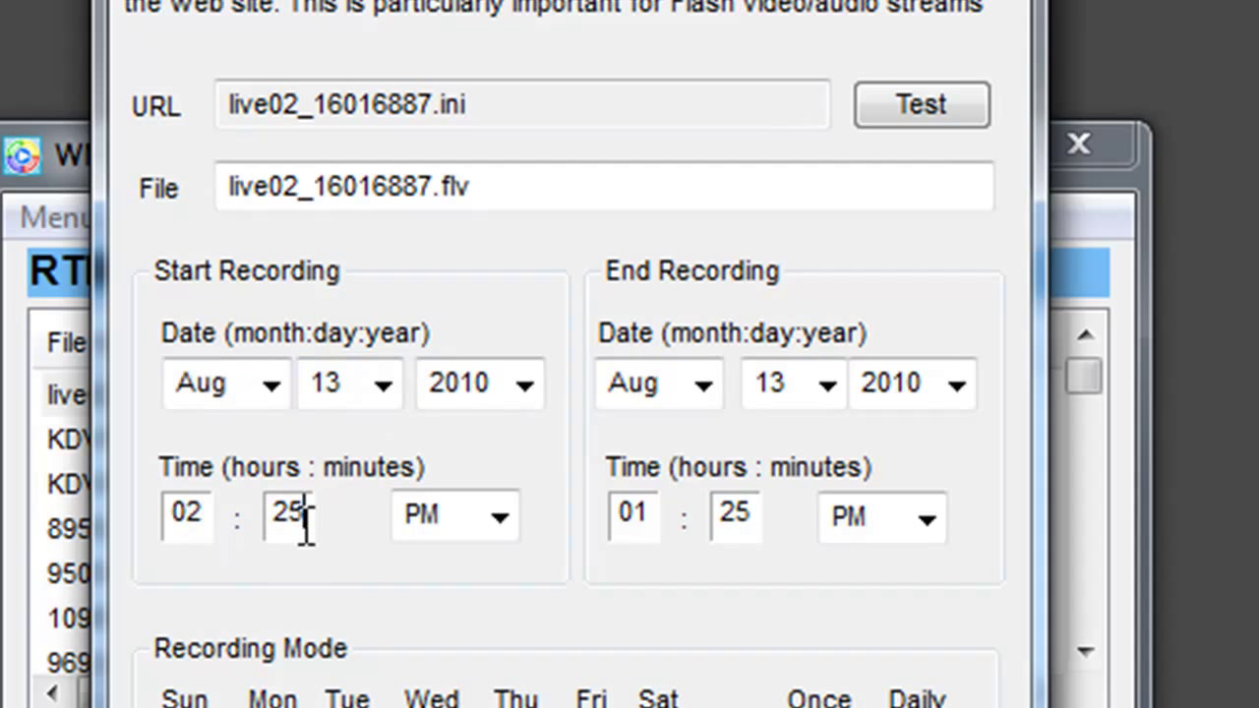
text(00)
click(735, 515)
text(30)
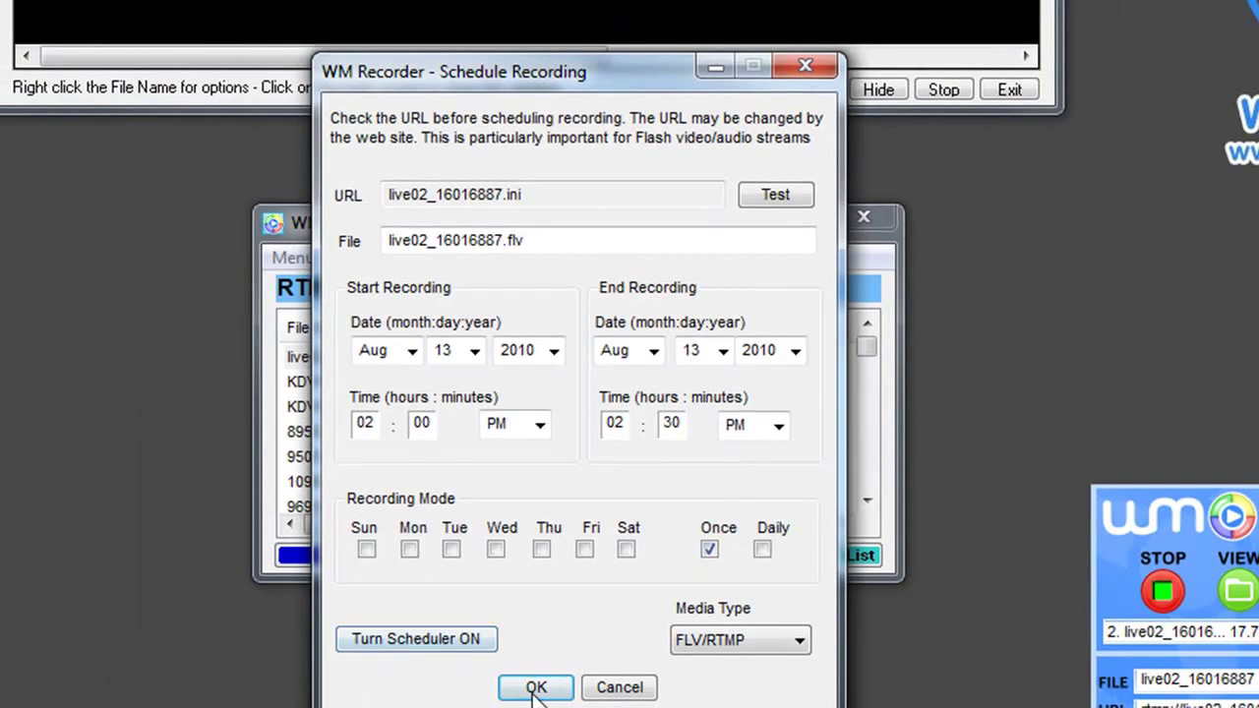
click(535, 687)
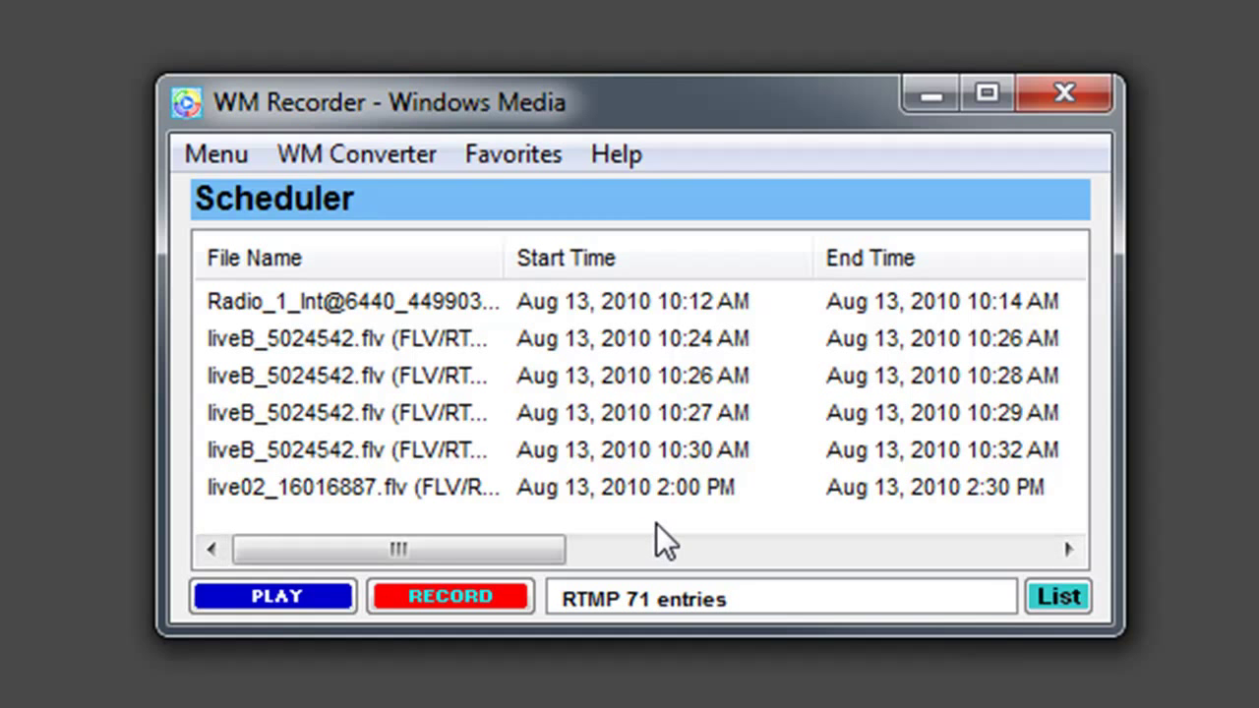
mouse_move(961, 521)
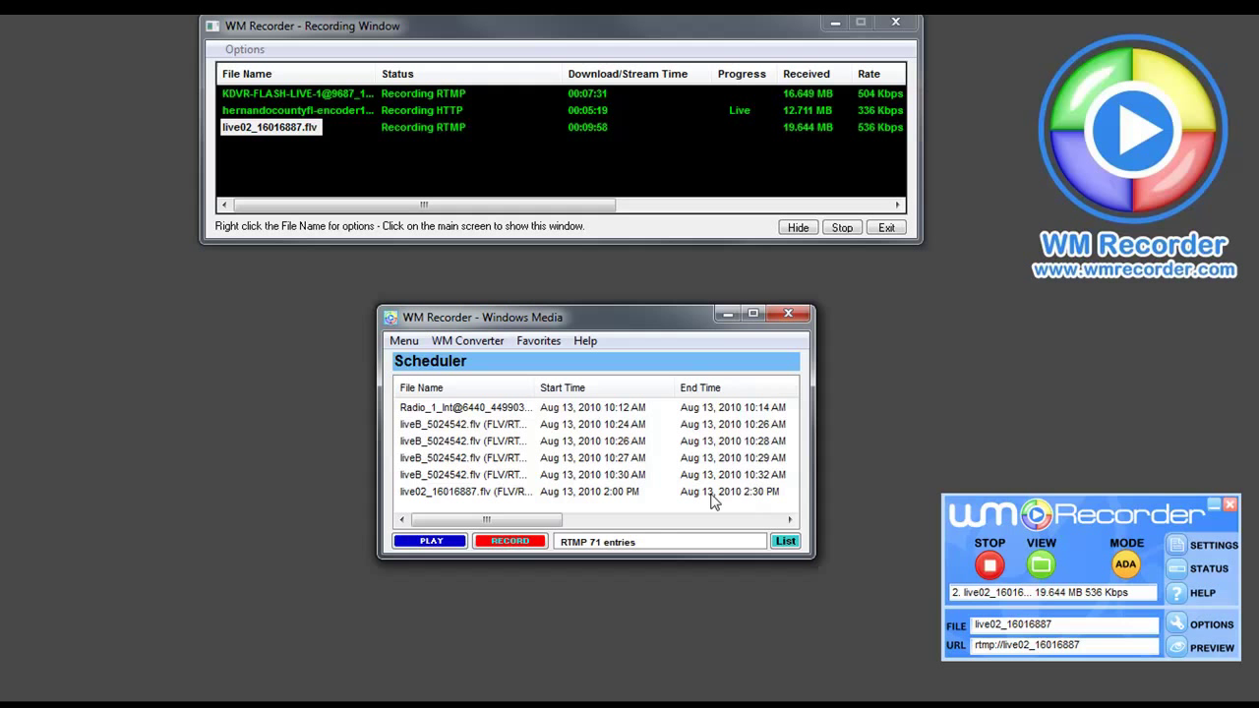
mouse_move(790, 315)
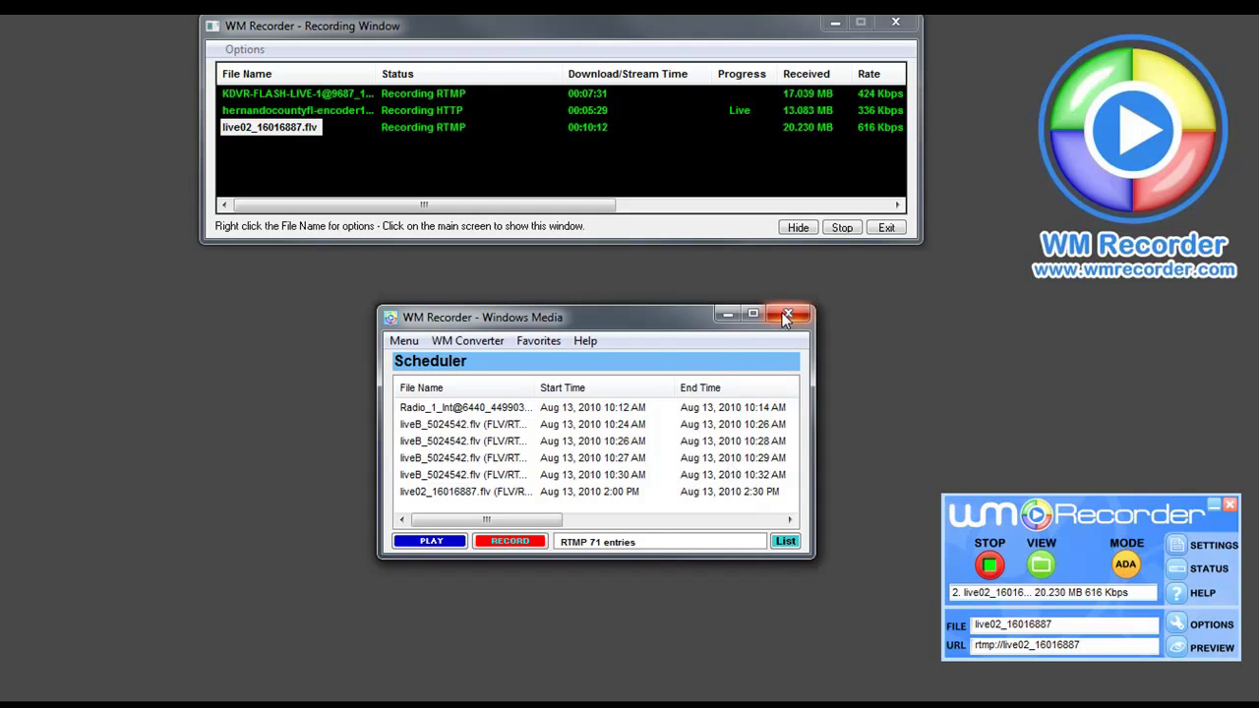
- Close the Scheduler list after reviewing the new 2:00–2:30 PM live02 entry
click(787, 315)
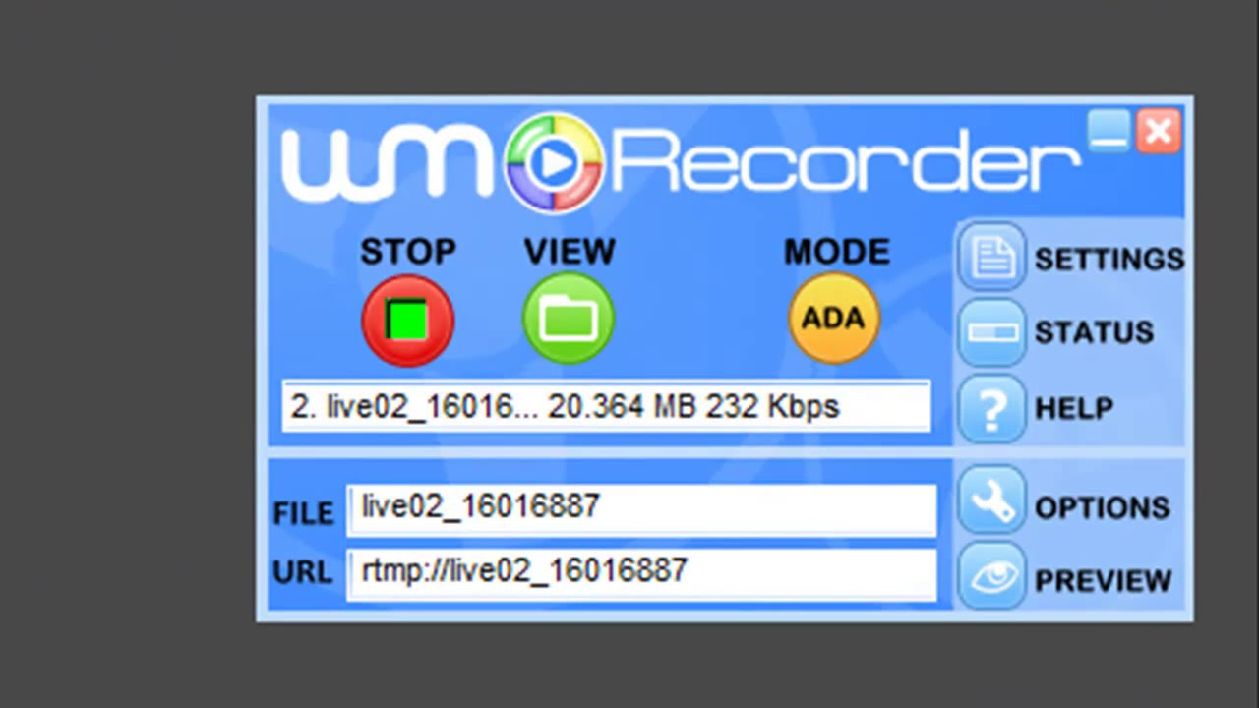